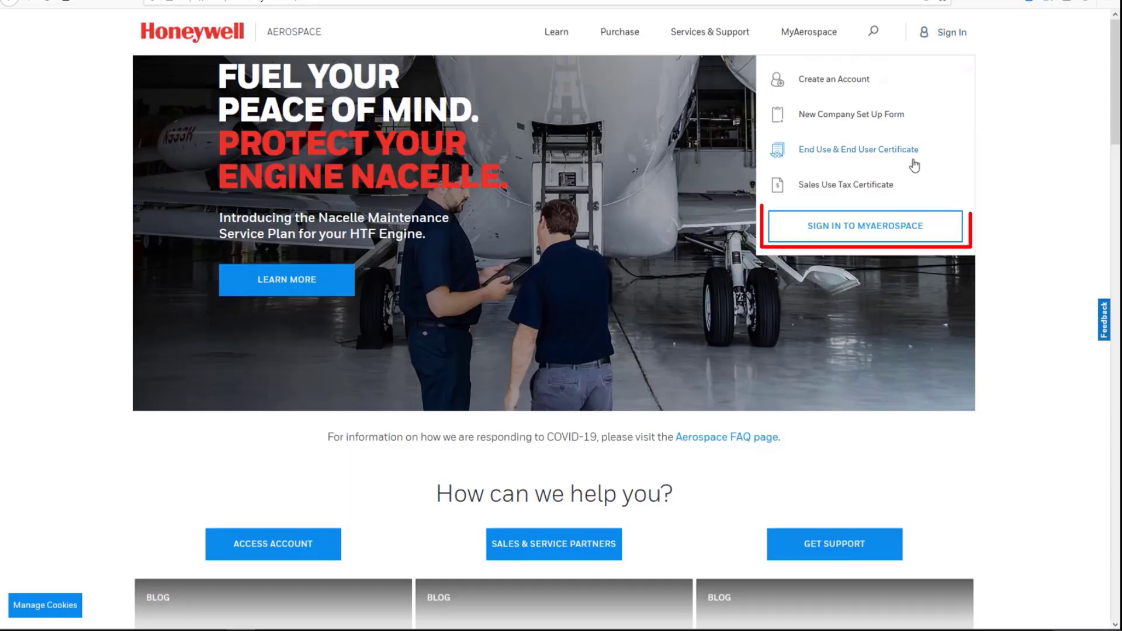
# Sign in to MyAerospace from the Sign In dropdown.
pyautogui.click(865, 227)
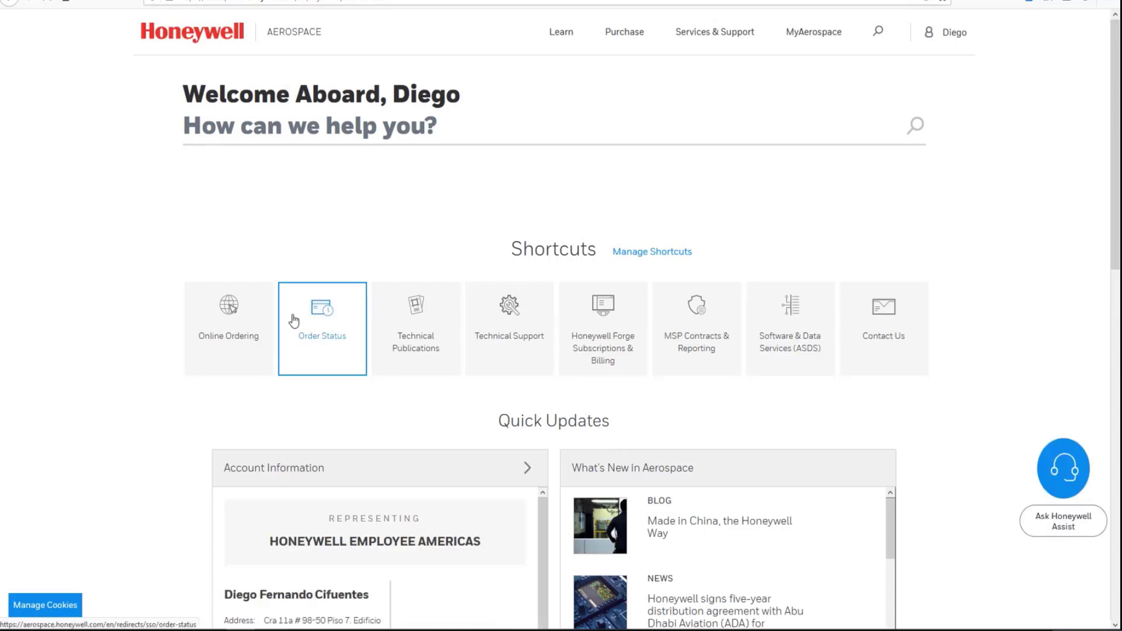
# Open Manage My Account from the user menu and scroll to My Applications.
pyautogui.click(953, 32)
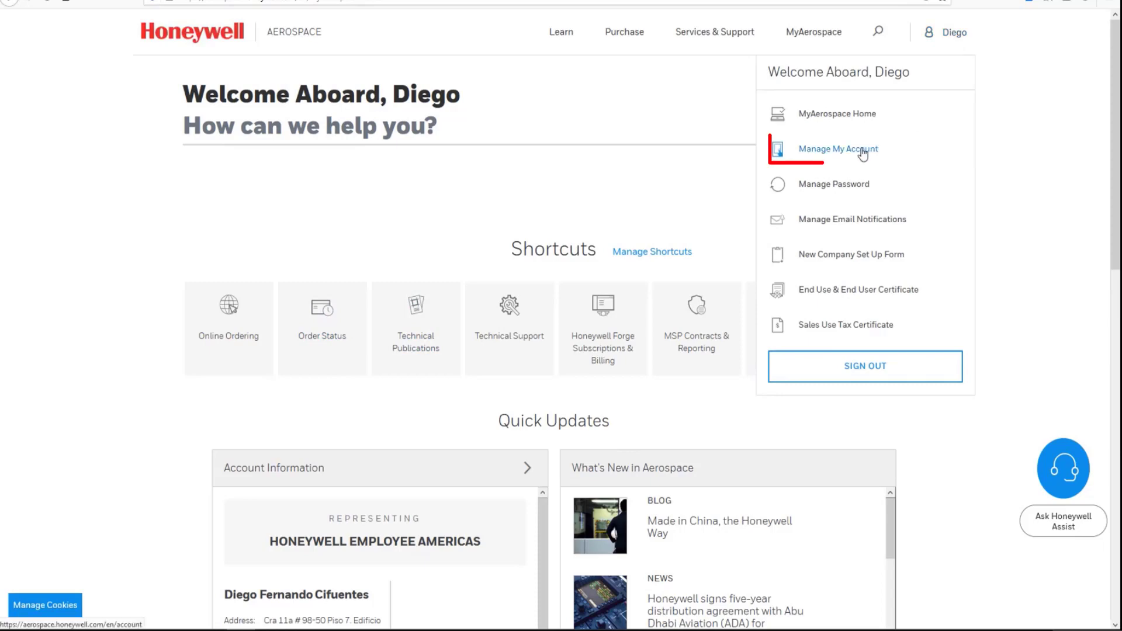
pyautogui.click(837, 149)
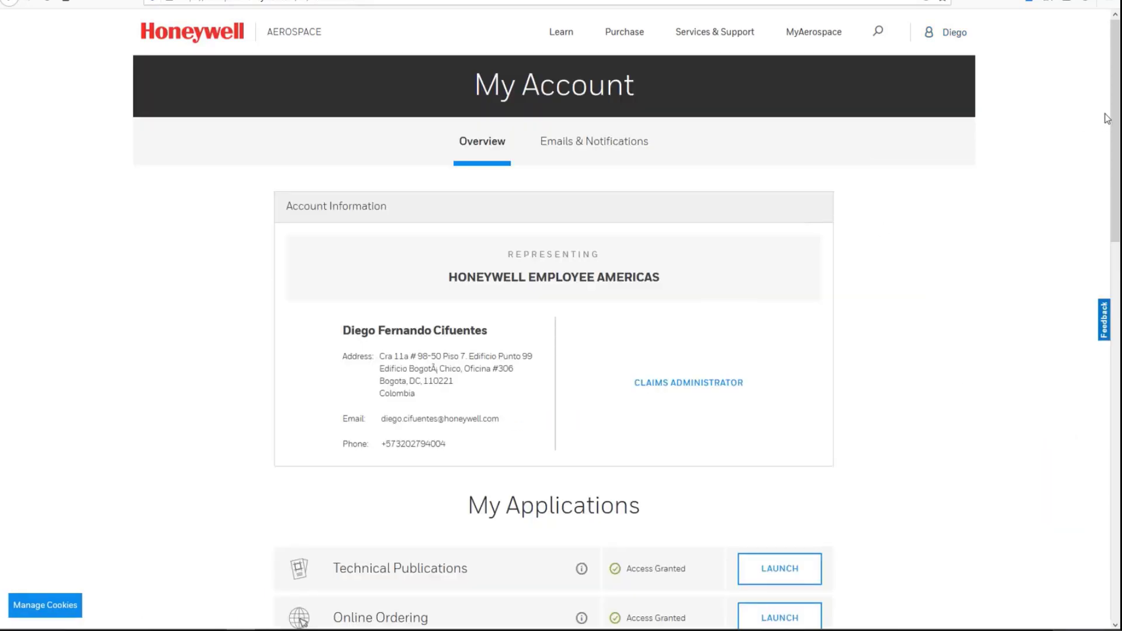
pyautogui.scroll(-3)
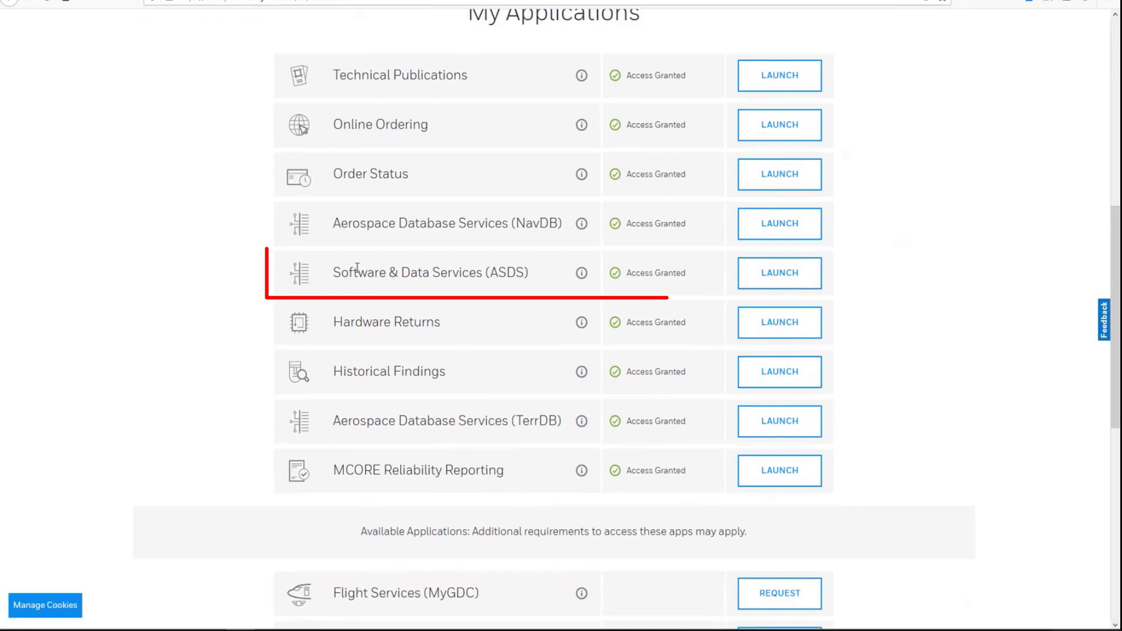
pyautogui.moveTo(778, 273)
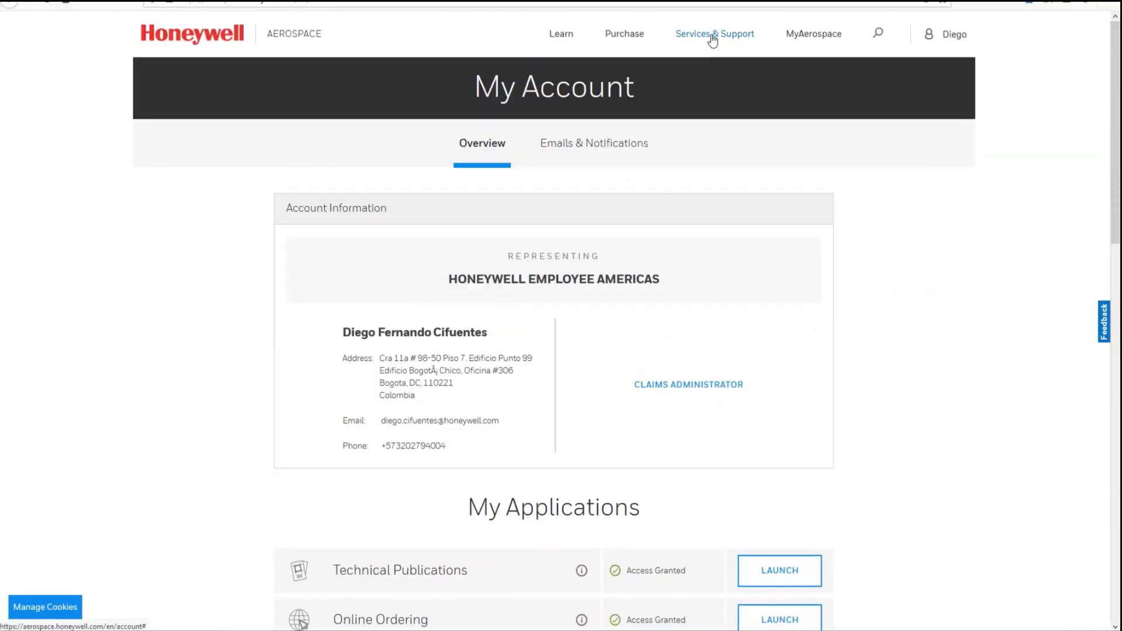
# Go to Software & Database Services (ASDS, NavDB, TerrDB) under Services & Support.
pyautogui.click(714, 34)
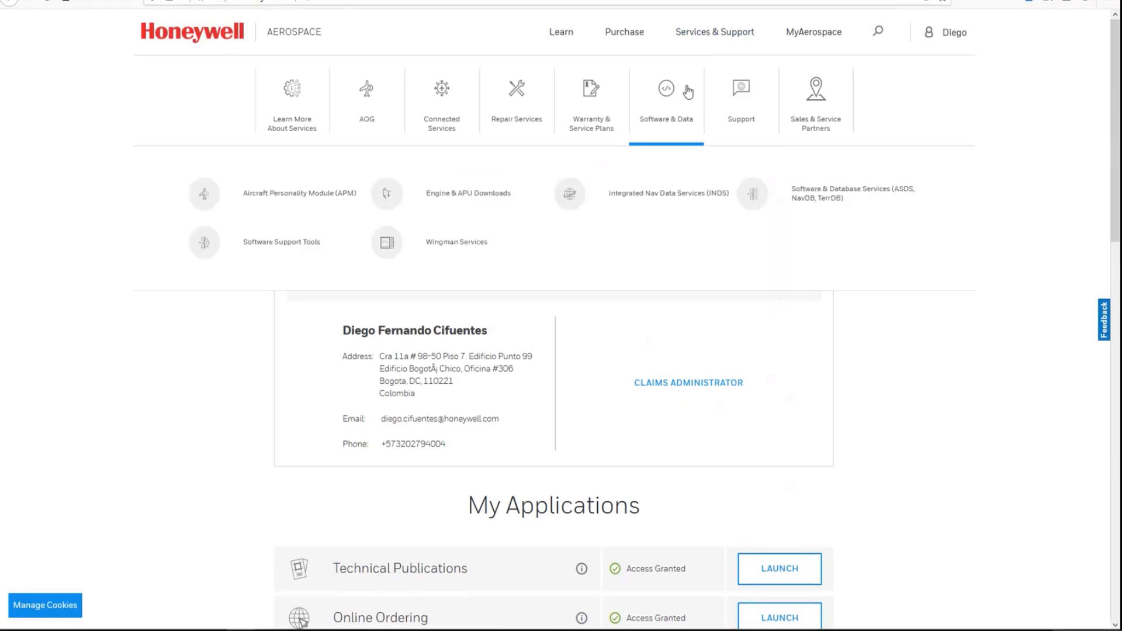
pyautogui.moveTo(852, 193)
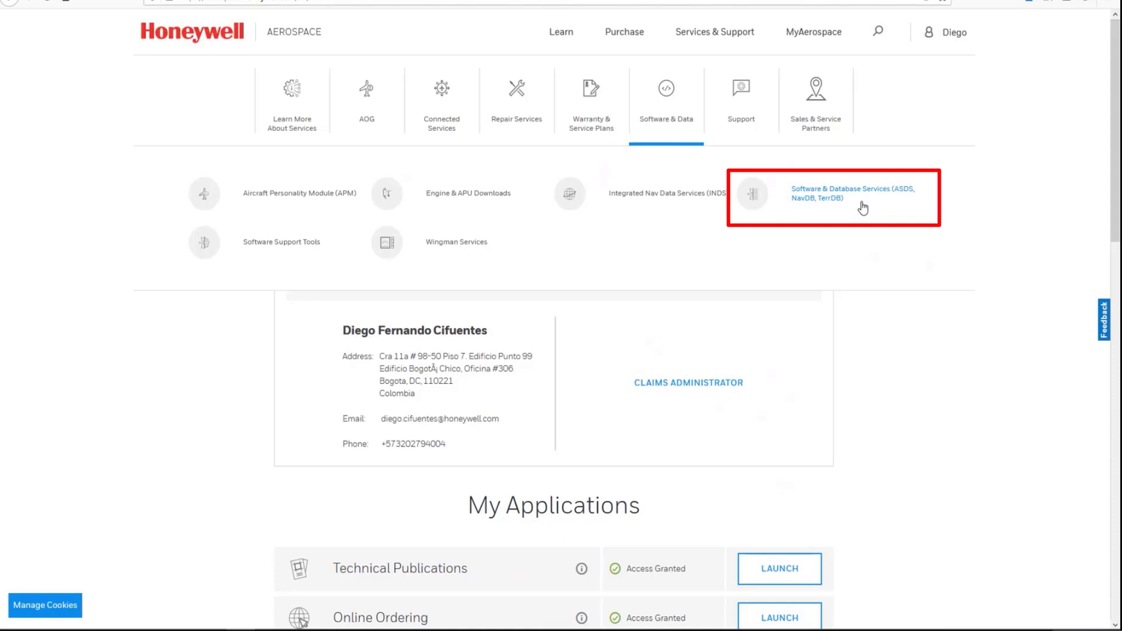
pyautogui.moveTo(863, 199)
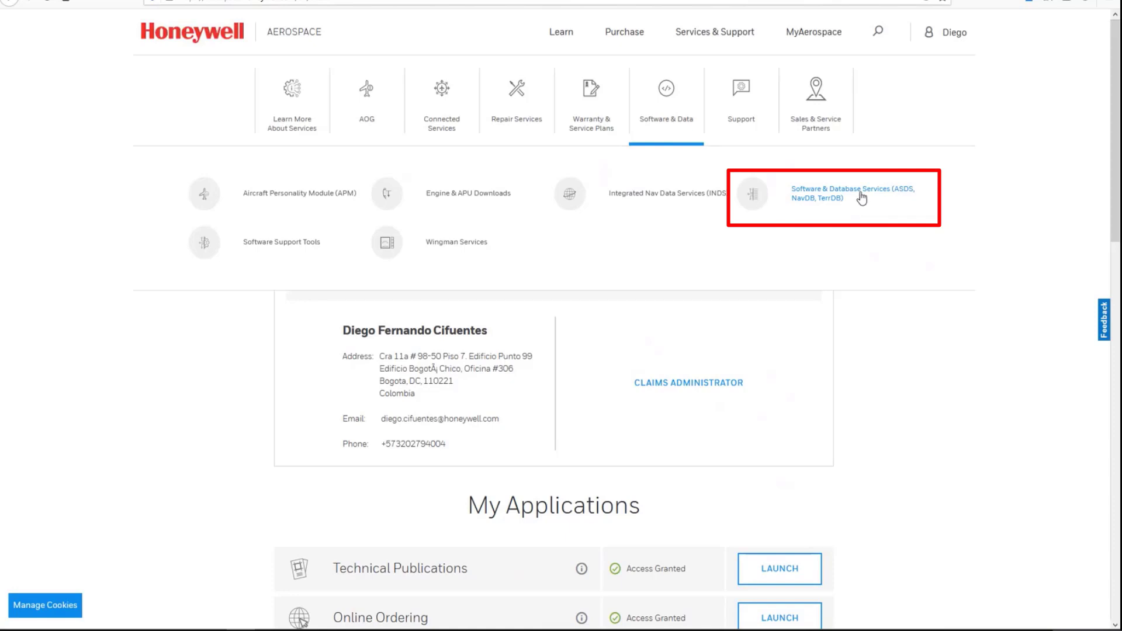
pyautogui.click(853, 193)
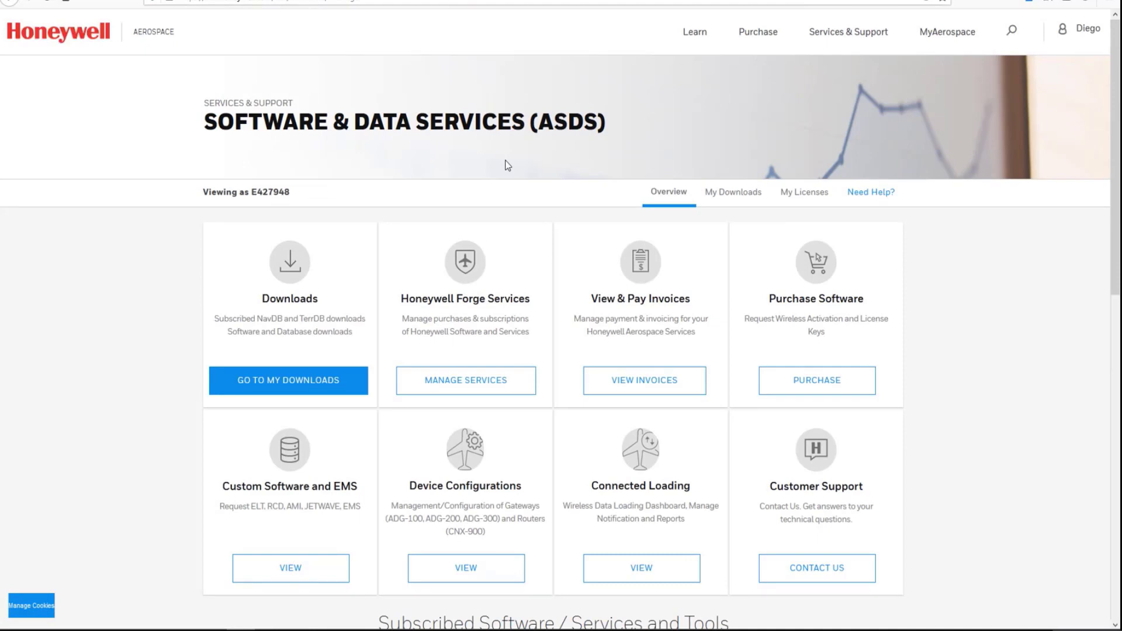
# Show the TerrDB tab under Subscribed Software / Services and Tools.
pyautogui.scroll(-3)
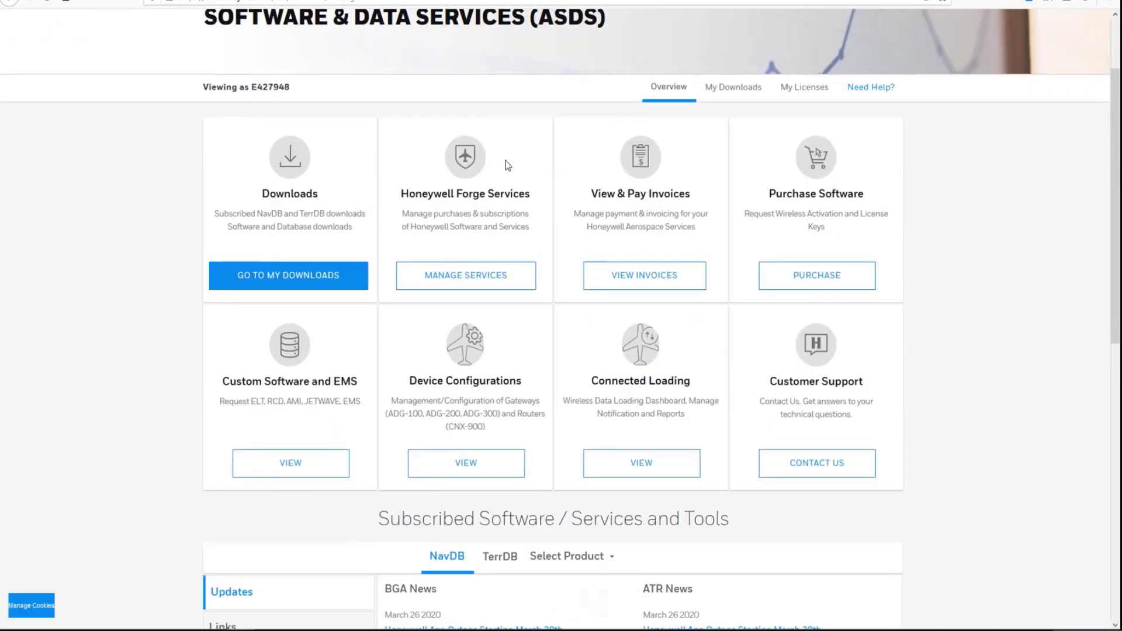
pyautogui.scroll(-3)
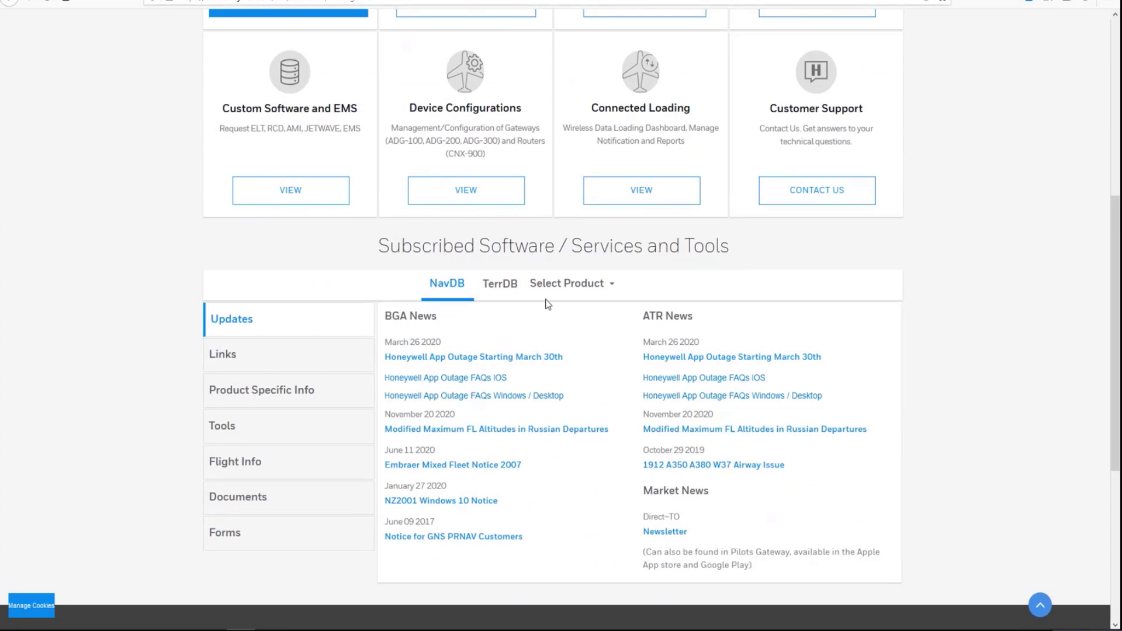
pyautogui.click(500, 284)
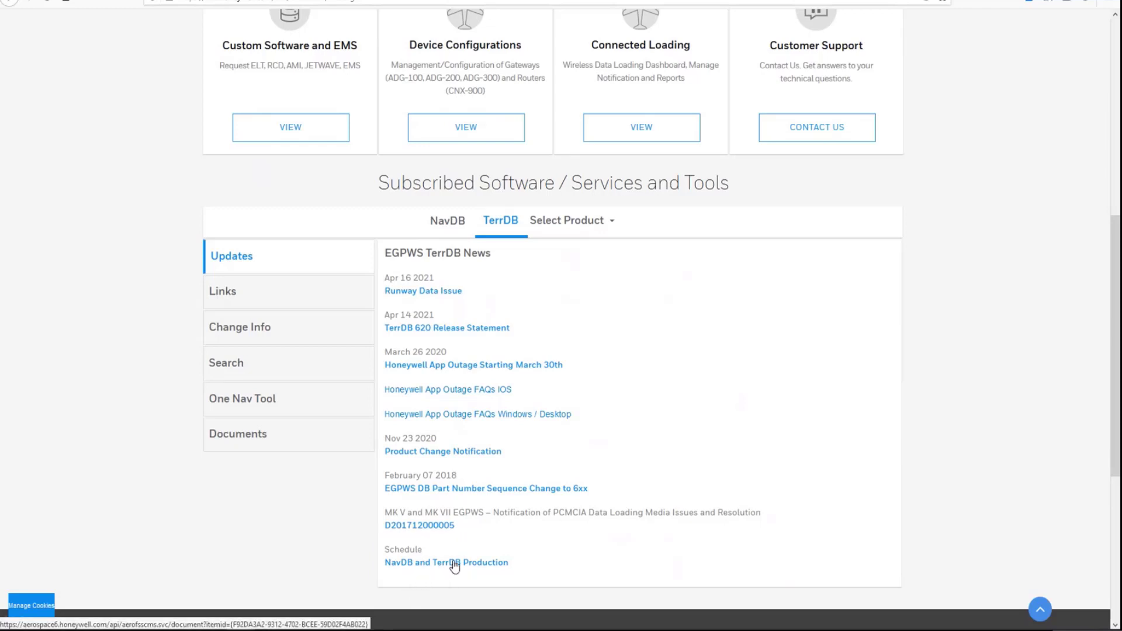
# Open the NavDB and TerrDB Production calendar PDF and start its download.
pyautogui.click(446, 563)
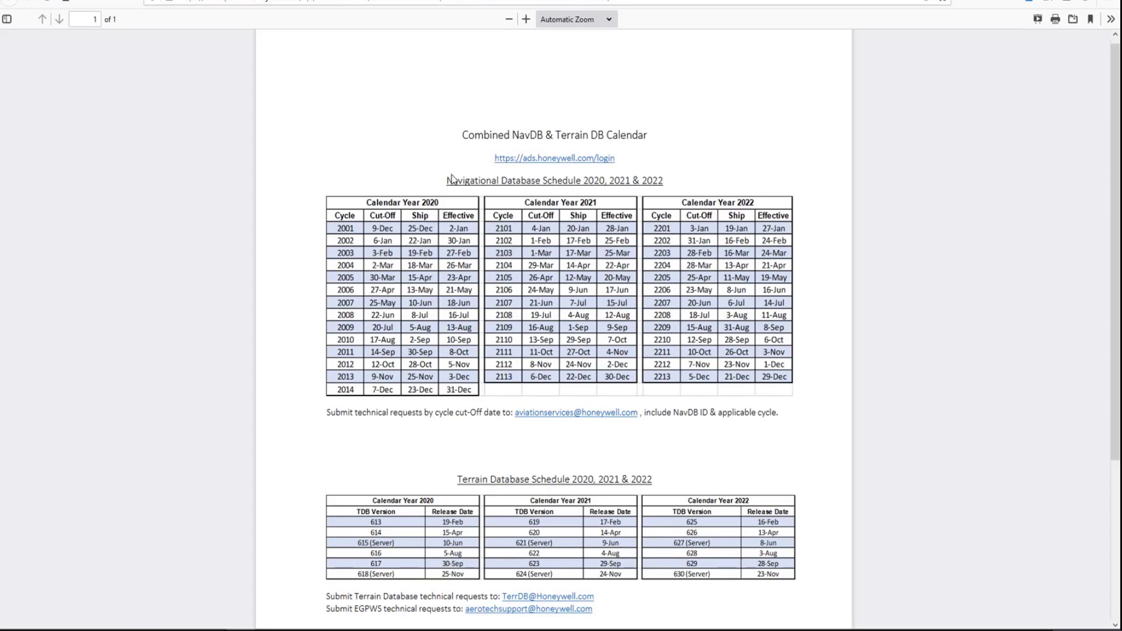
pyautogui.moveTo(520, 483)
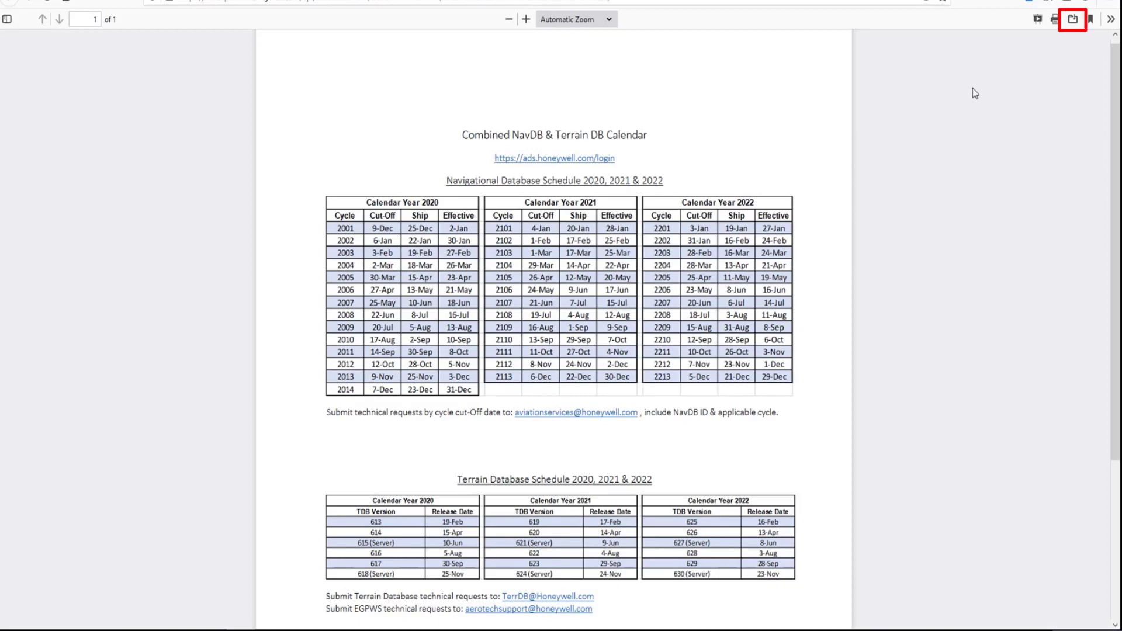
pyautogui.click(1072, 19)
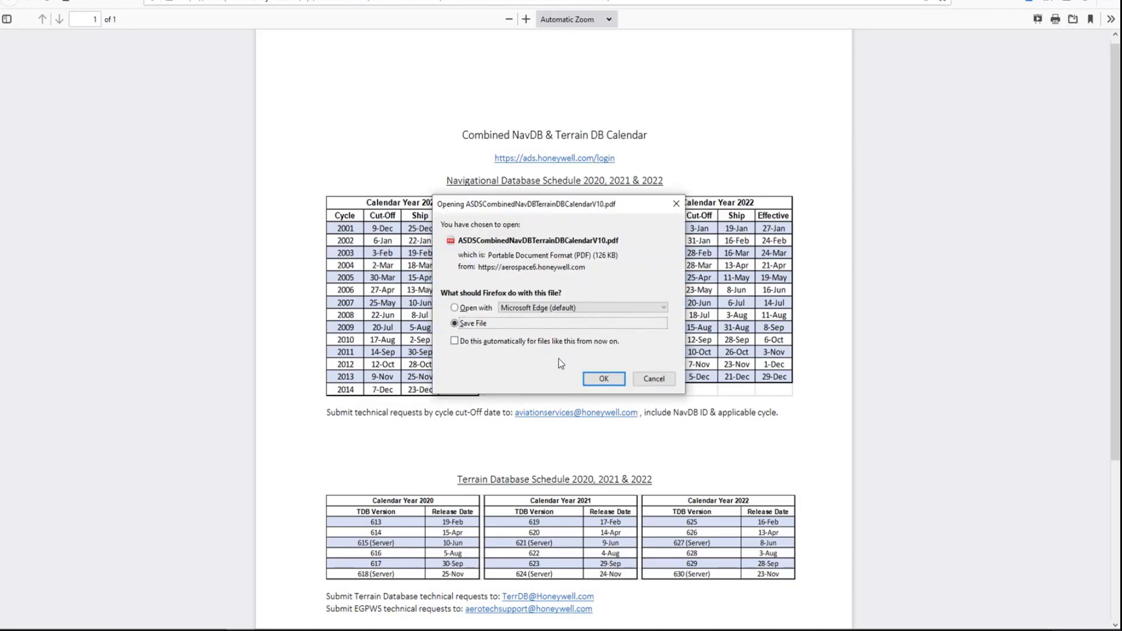